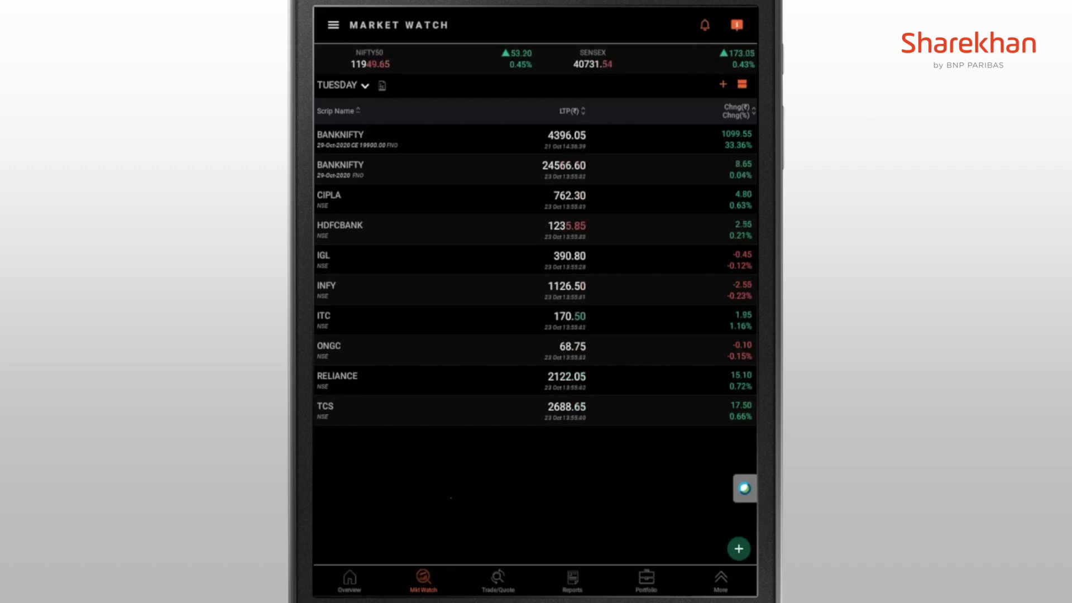
Start a bracket buy for 1 ONGC at 65 with profit 70, stop loss 63, limit loss 62.
{"action": "left_click", "coordinate": [328, 350]}
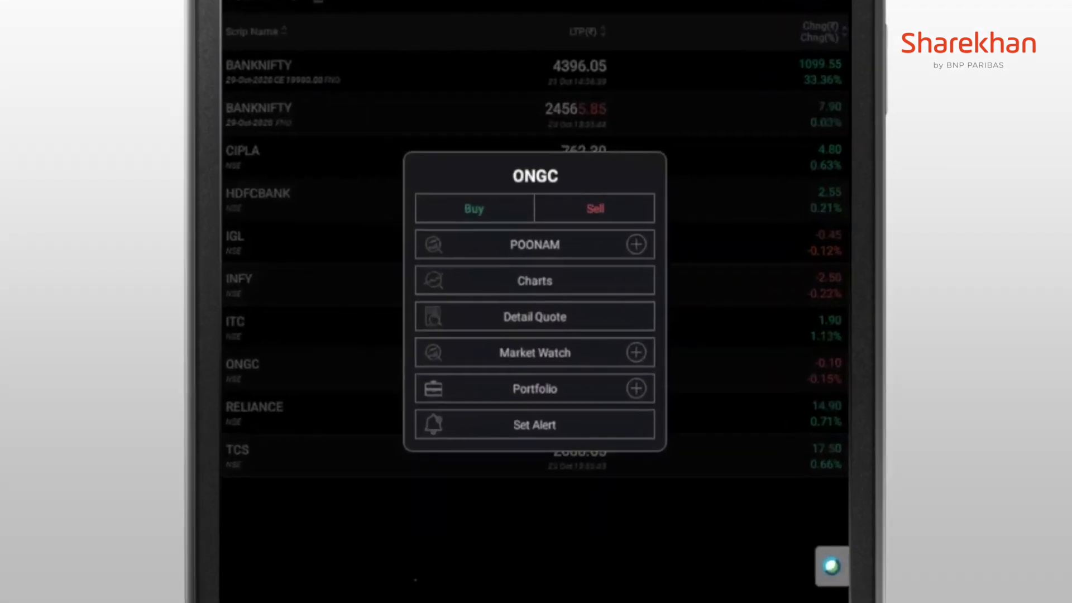
{"action": "left_click", "coordinate": [473, 209]}
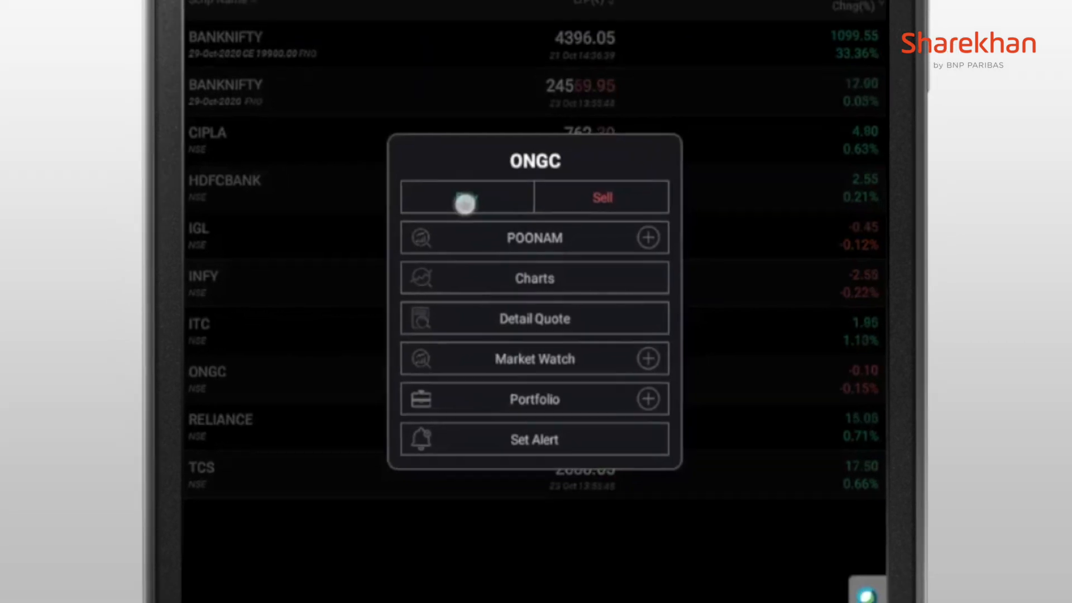
{"action": "left_click", "coordinate": [467, 196]}
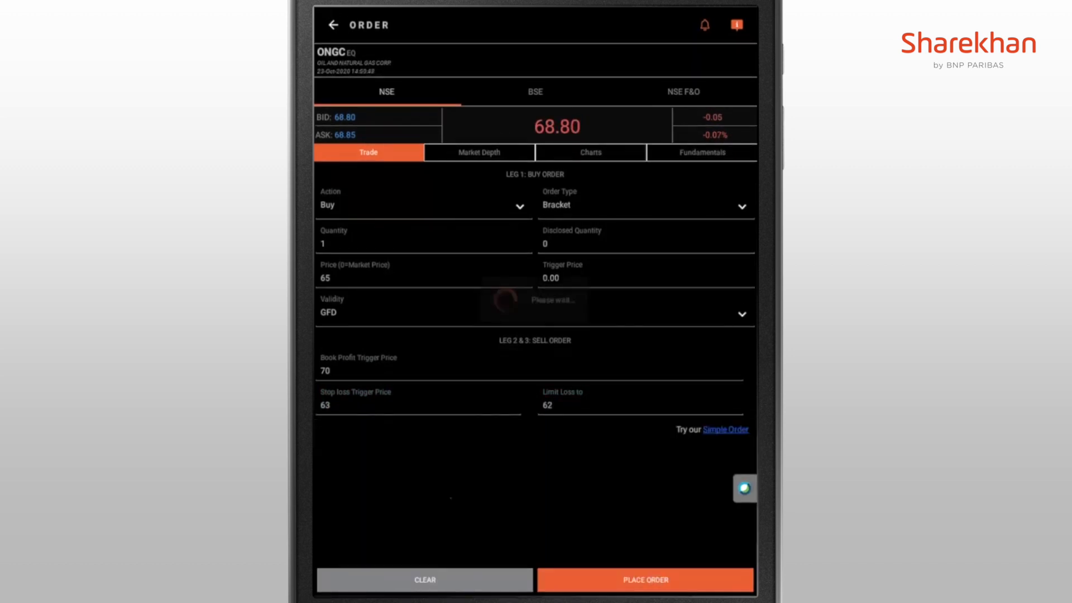
Confirm the ONGC bracket buy and verify its pending 70 profit and 63 stop-loss legs in the Order Book.
{"action": "left_click", "coordinate": [643, 579]}
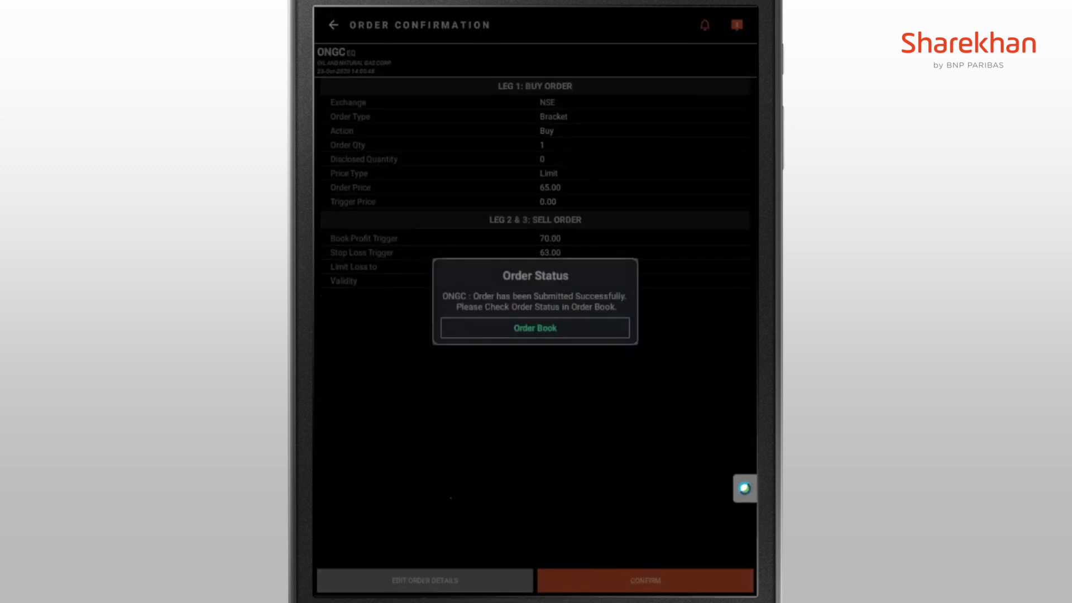
{"action": "left_click", "coordinate": [535, 327]}
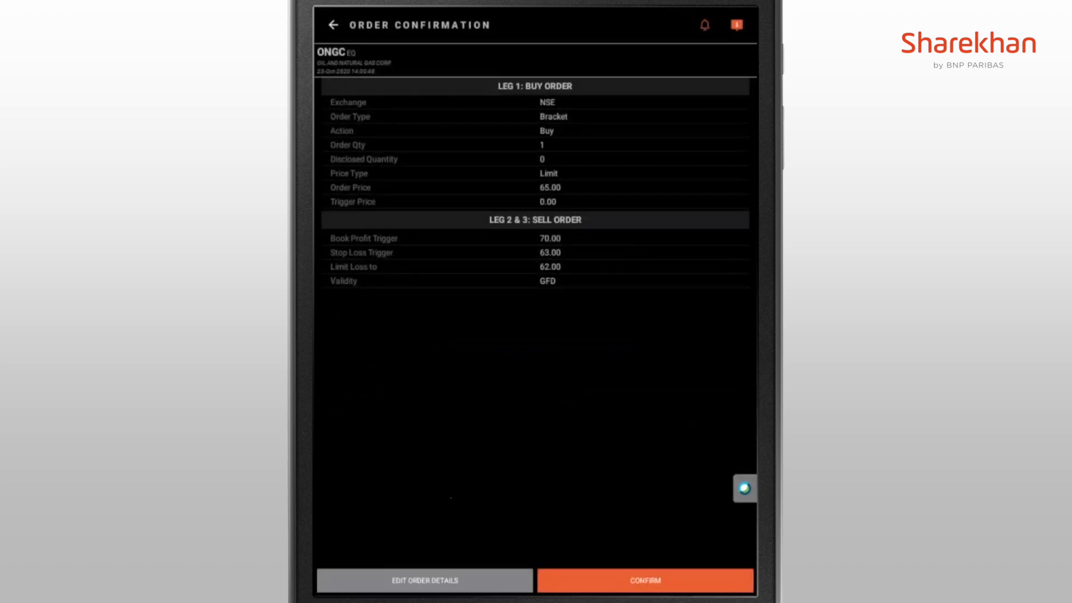
{"action": "left_click", "coordinate": [644, 579]}
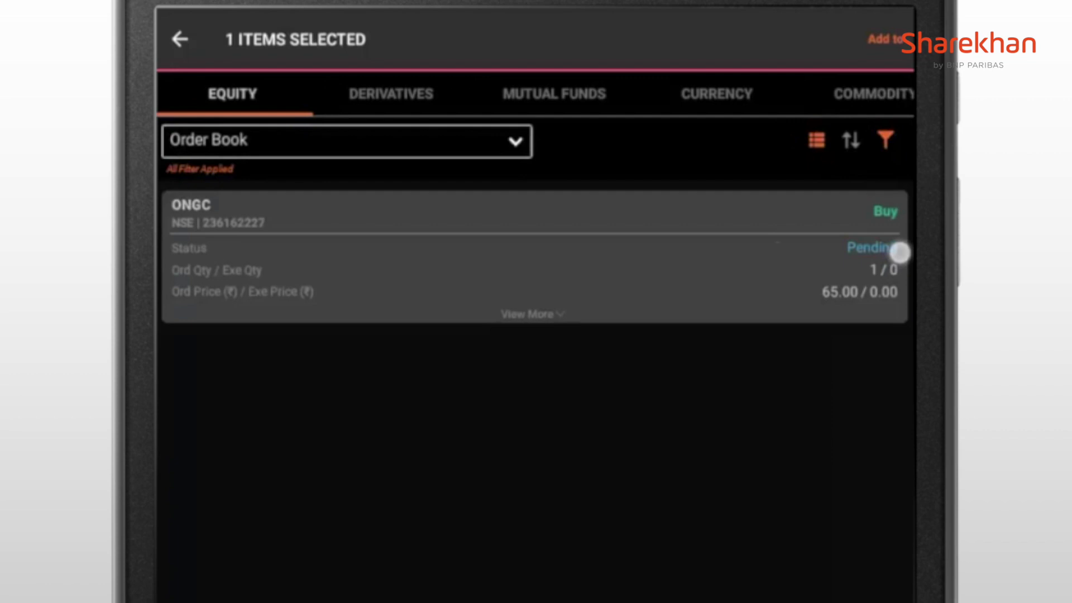
{"action": "left_click", "coordinate": [532, 314]}
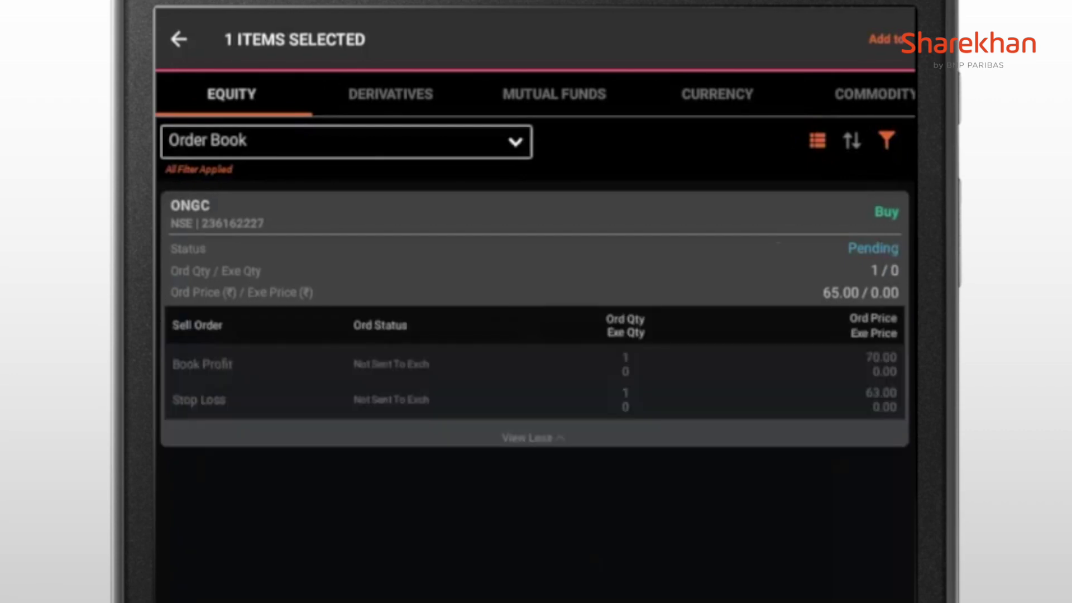
{"action": "left_click", "coordinate": [178, 39]}
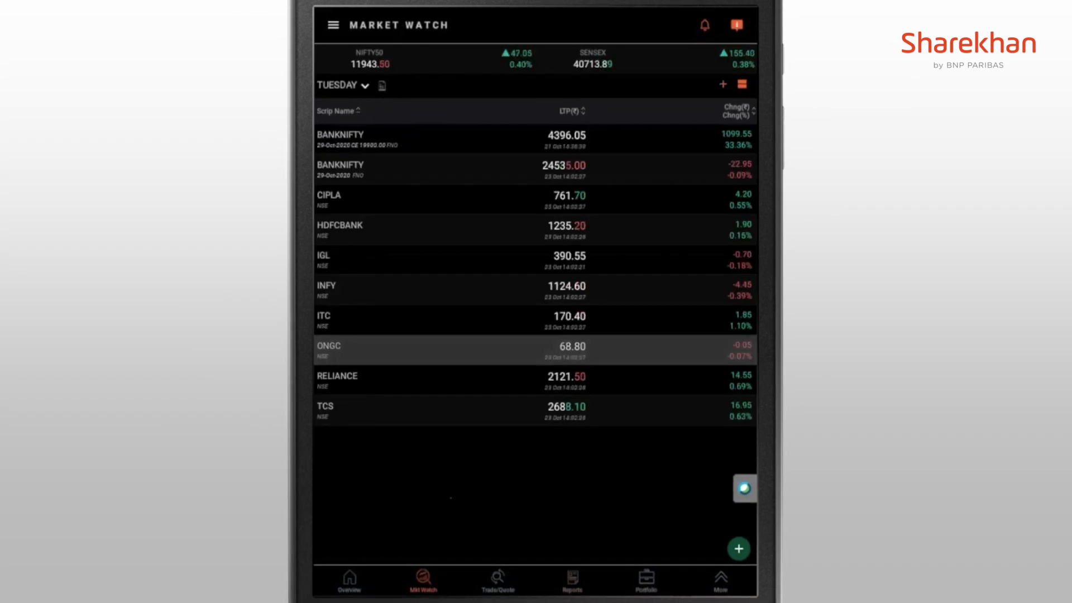
Draft a bracket short-sell for 1 ONGC at 68.80 with 63 profit and 72 stop-loss triggers.
{"action": "left_click", "coordinate": [328, 349]}
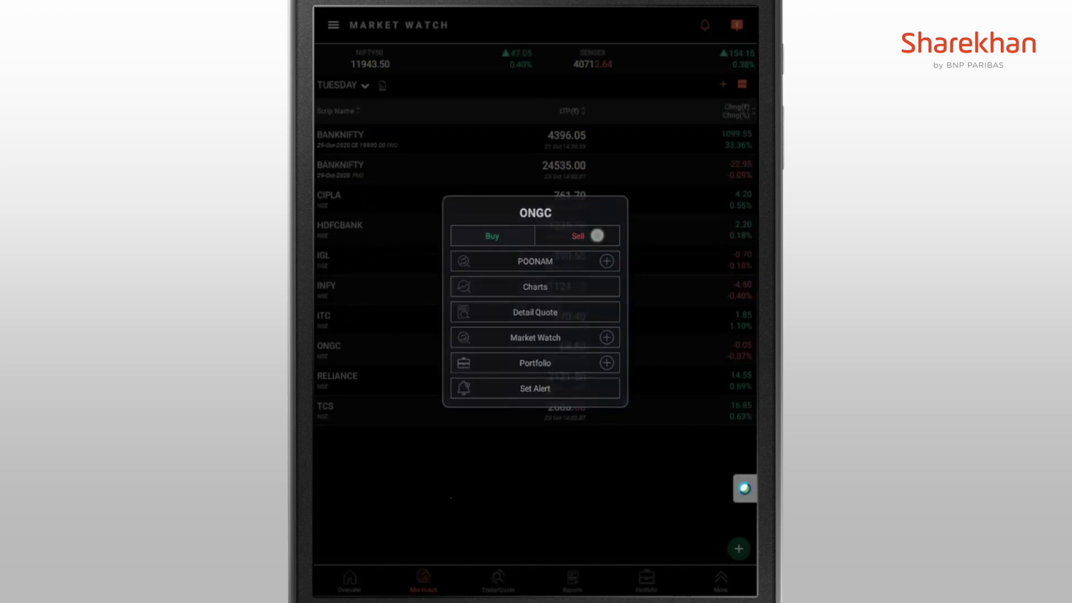
{"action": "left_click", "coordinate": [491, 236]}
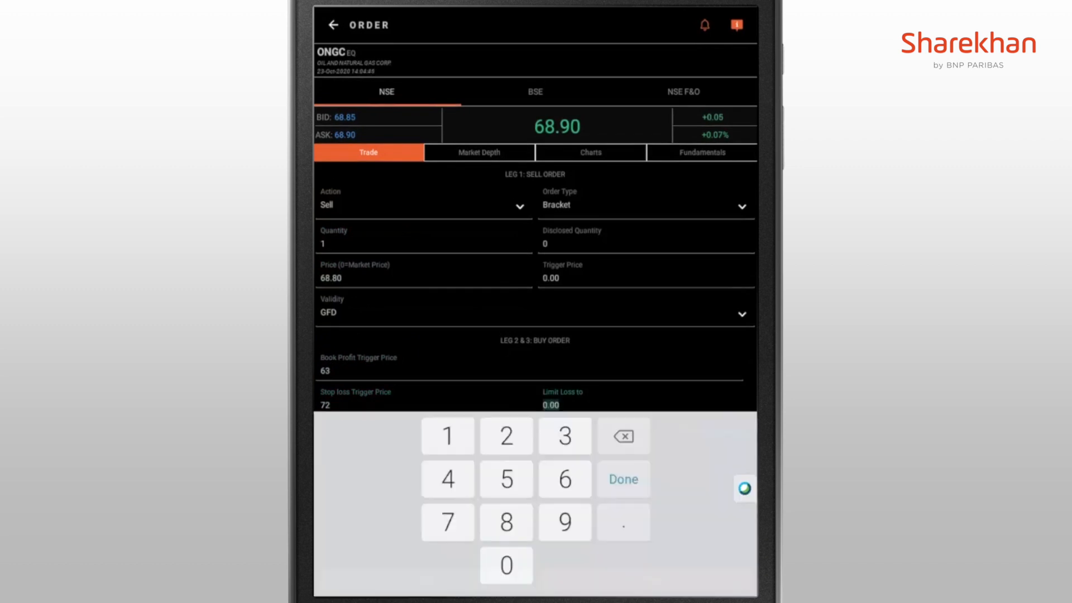
{"action": "left_click", "coordinate": [333, 26]}
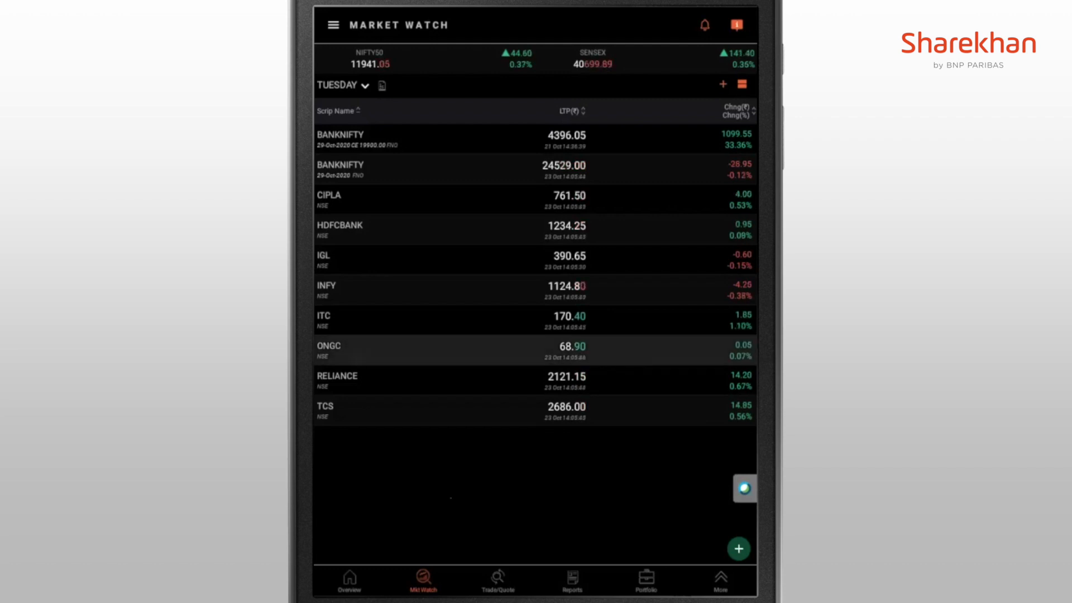
Set up a Bracket+TSL buy for ONGC at 68.90 with trailing stop loss starting When Price Reach.
{"action": "left_click", "coordinate": [328, 349]}
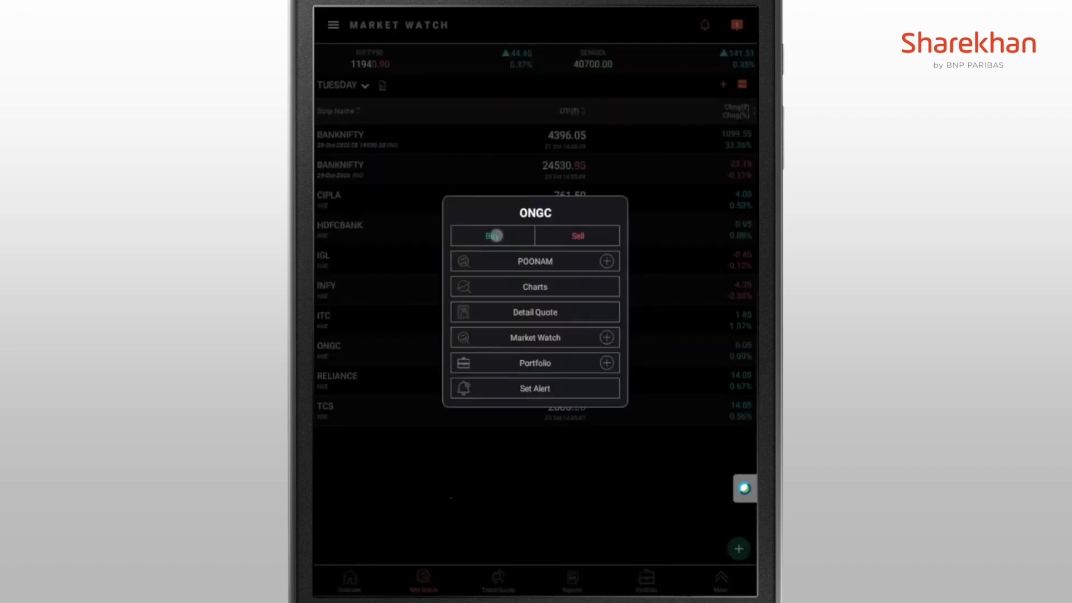
{"action": "left_click", "coordinate": [492, 235]}
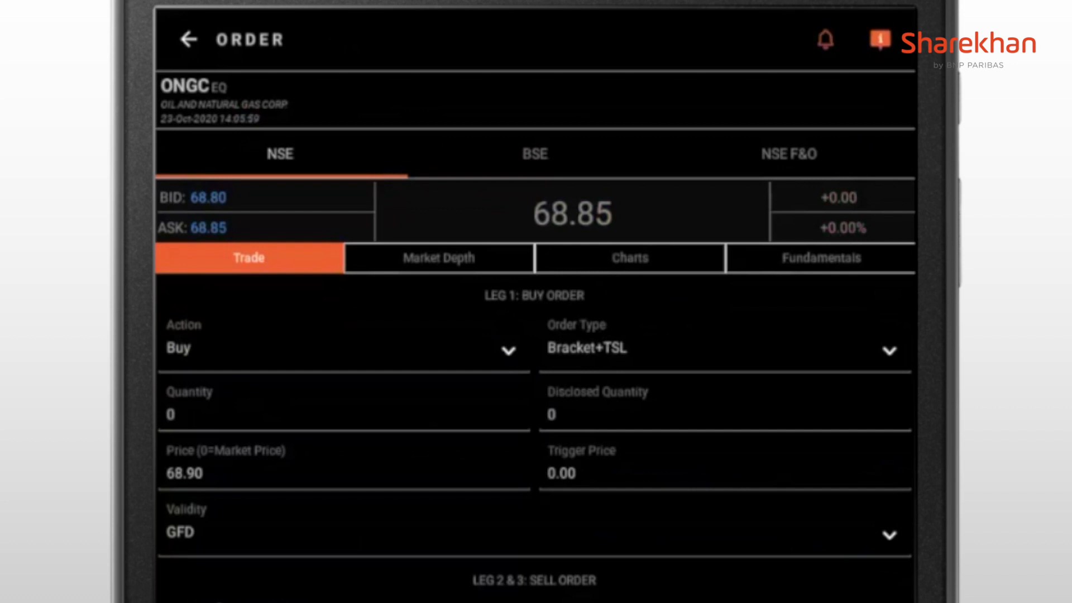
{"action": "scroll", "scroll_direction": "down", "scroll_amount": 3}
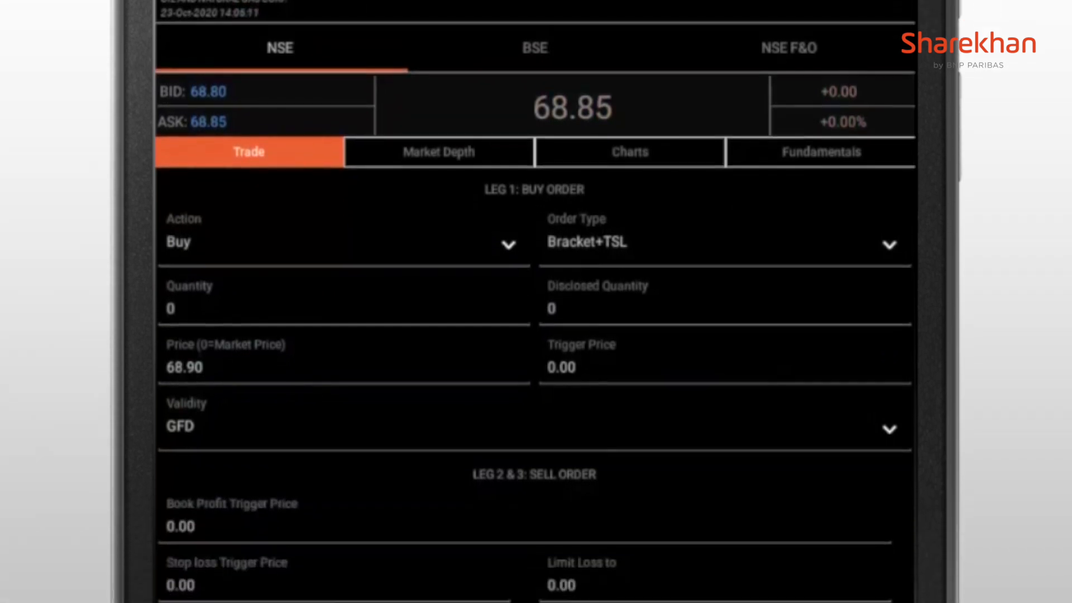
{"action": "scroll", "scroll_direction": "down", "scroll_amount": 3}
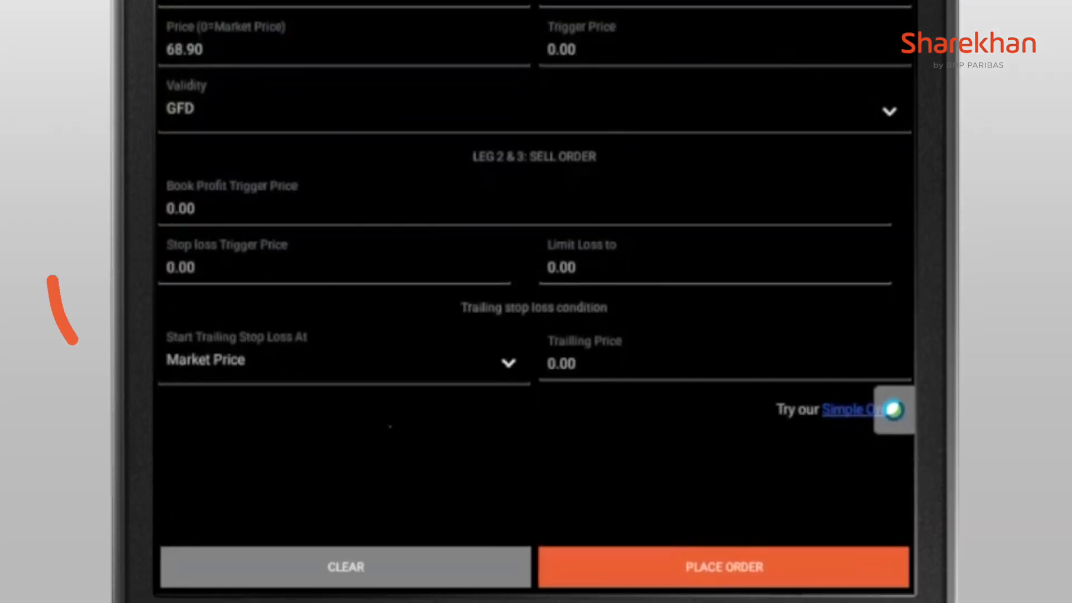
{"action": "left_click", "coordinate": [342, 361]}
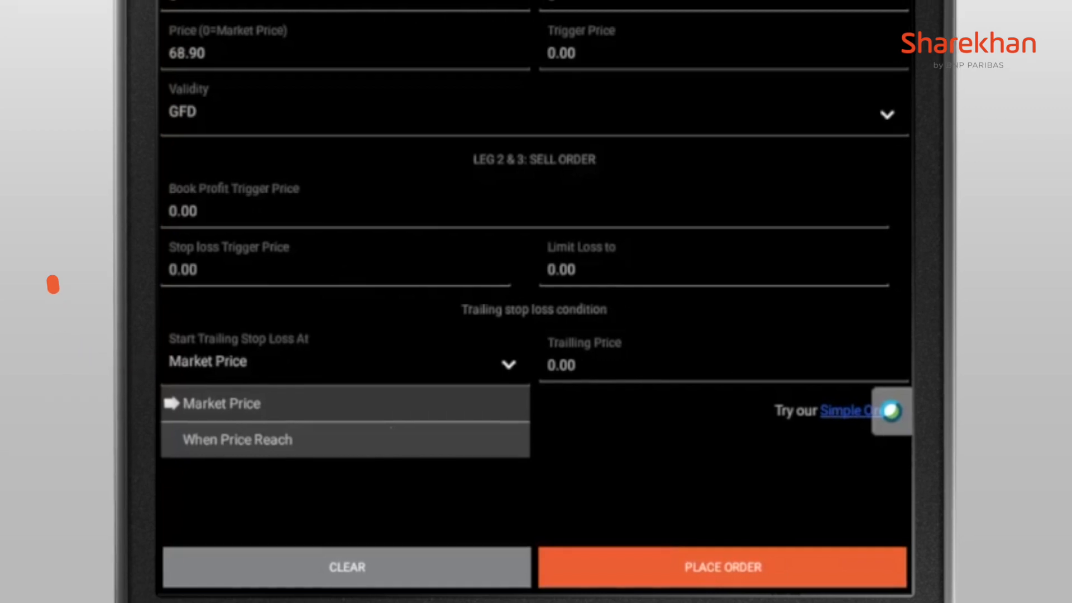
{"action": "left_click", "coordinate": [237, 439]}
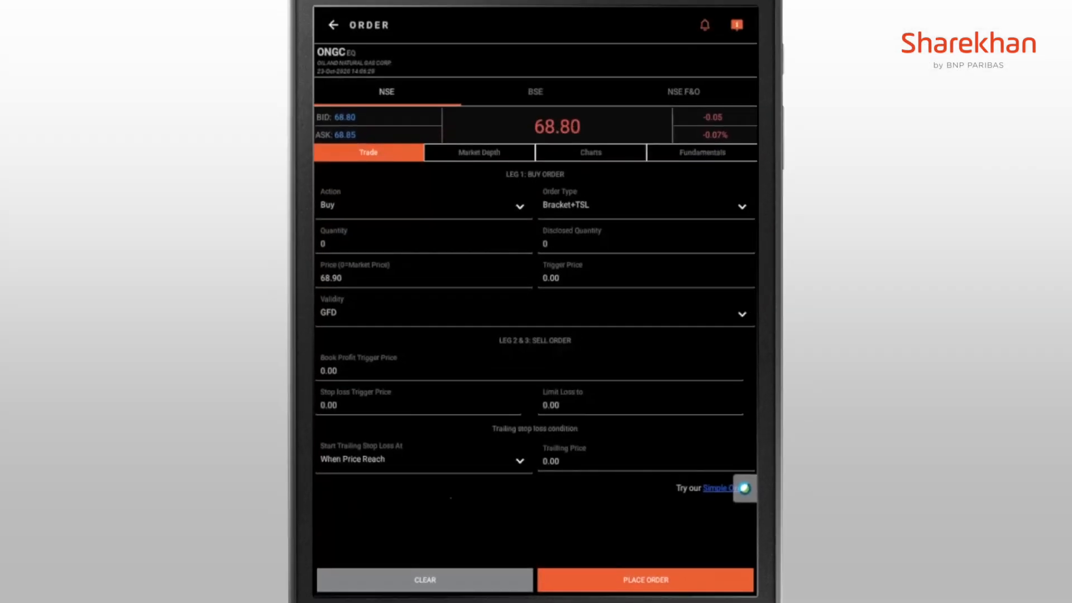
{"action": "left_click", "coordinate": [643, 580]}
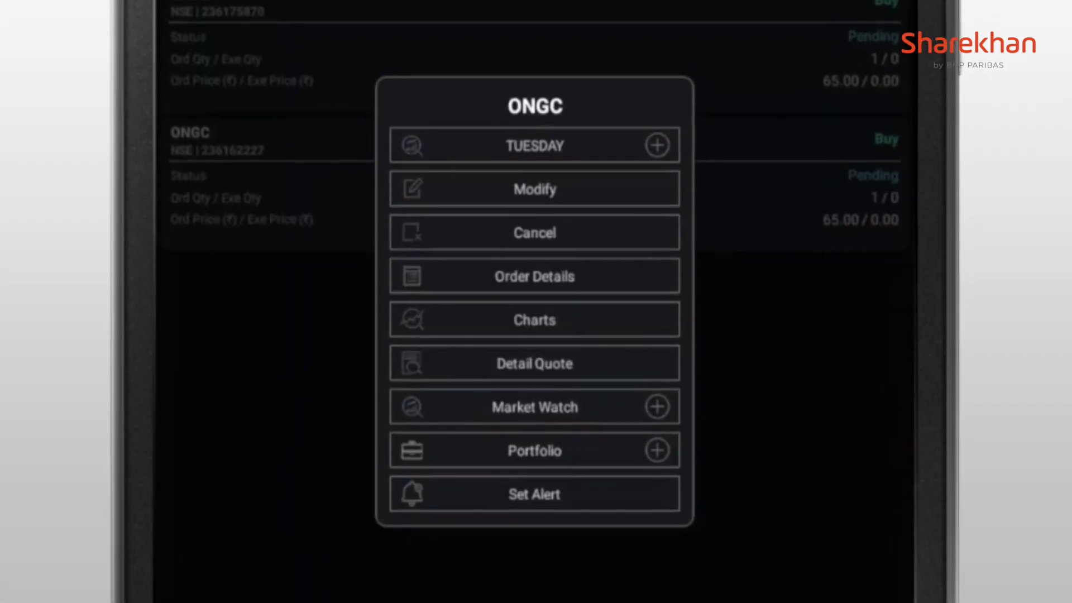
Check the pending ONGC buy orders in the Order Book and return to Market Watch.
{"action": "left_click", "coordinate": [534, 189]}
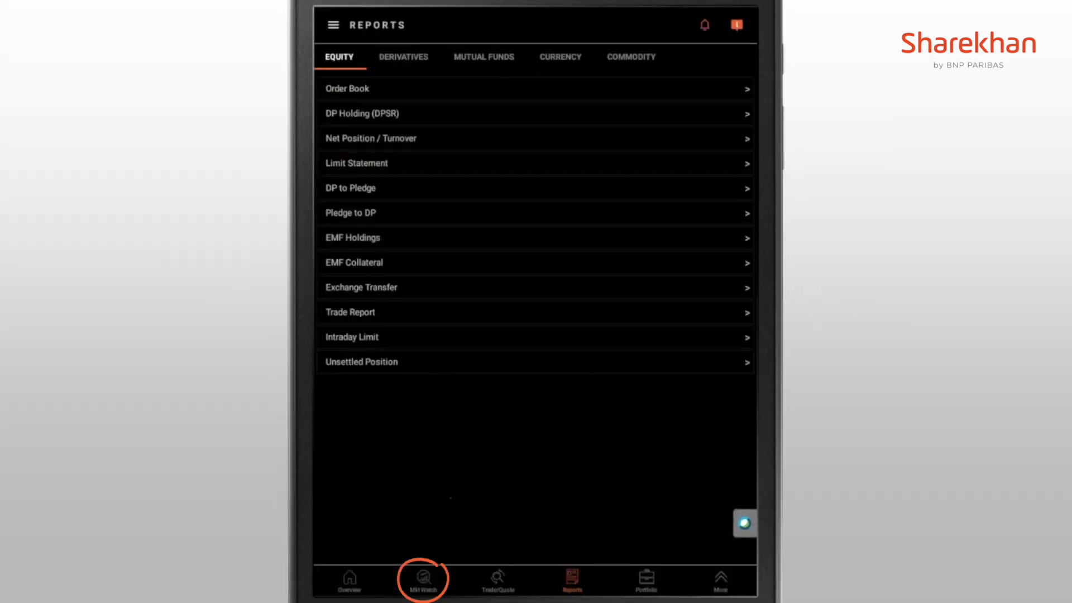
{"action": "left_click", "coordinate": [422, 580]}
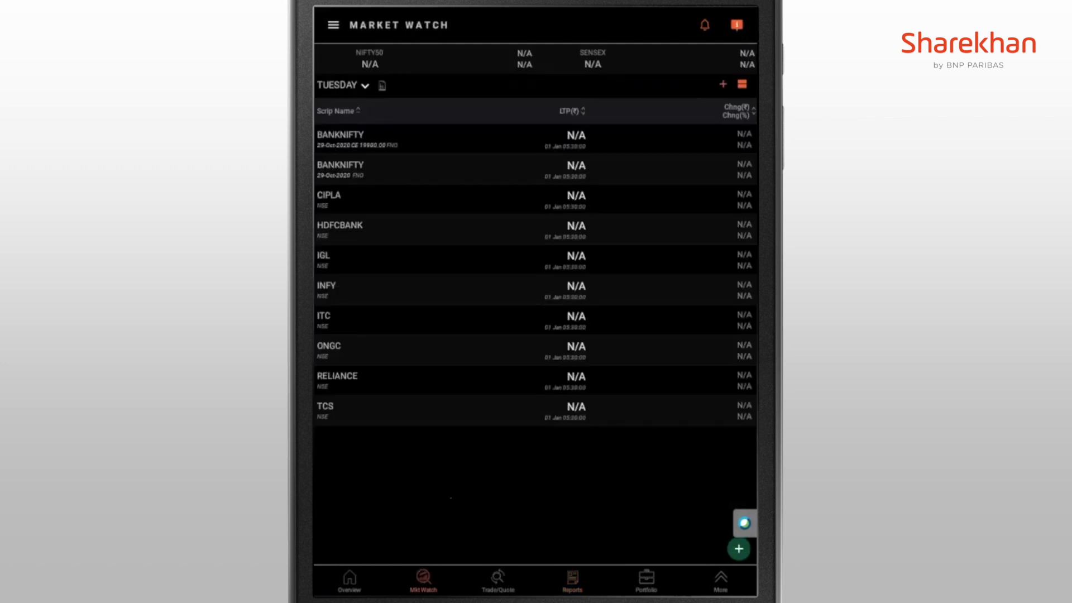